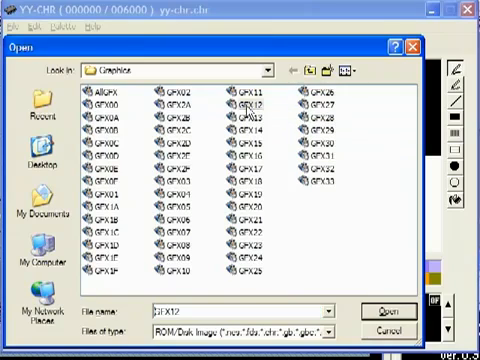
Step: Open GFX13.bin from the Graphics folder in YY-CHR
click(387, 309)
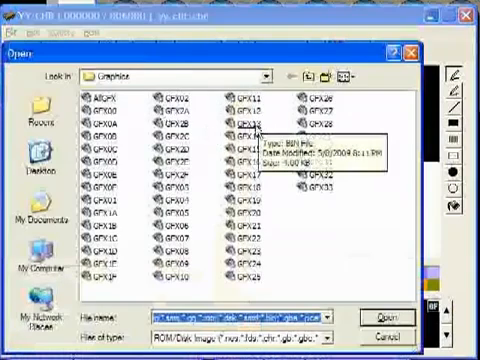
click(380, 290)
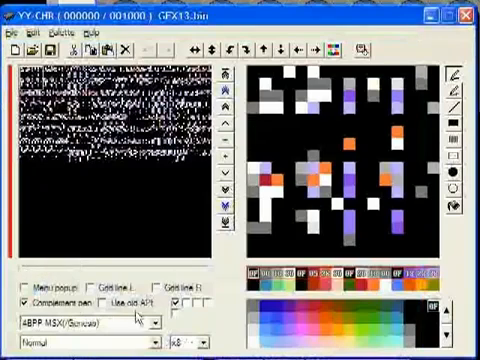
Step: Decode GFX13 as 4BPP SNES and enlarge a sprite tile in the editor
click(75, 321)
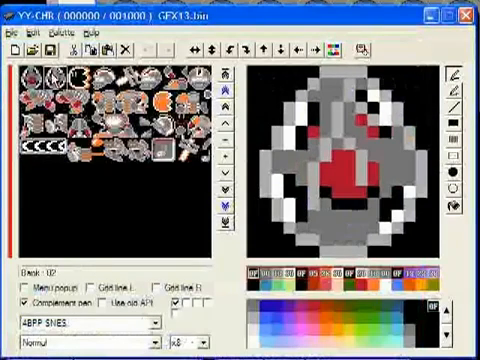
click(100, 150)
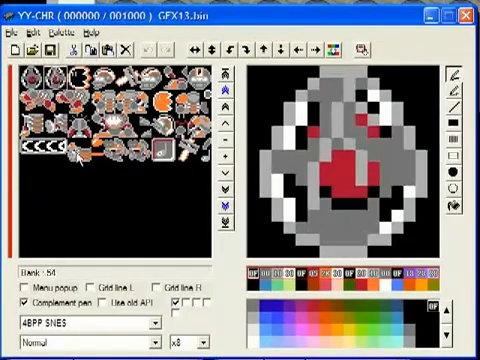
click(95, 150)
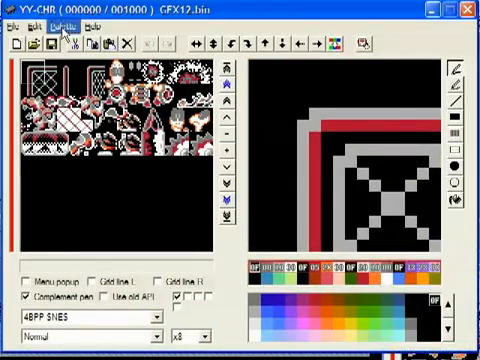
Step: Save the castle tiles as ExGFX81.bin in ExGraphics and open that file
click(12, 27)
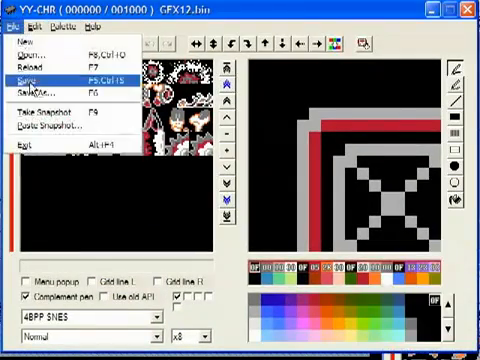
click(40, 92)
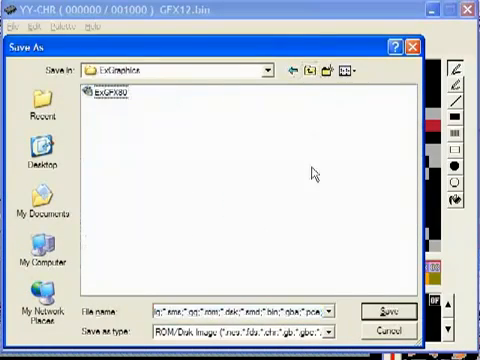
triple_click(255, 309)
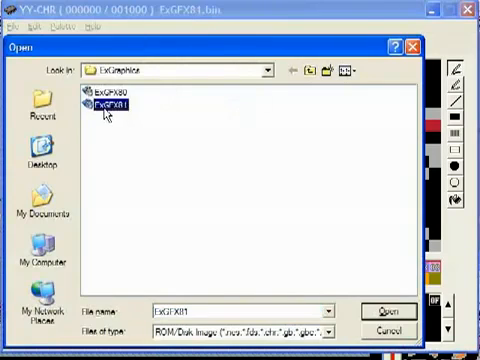
click(378, 310)
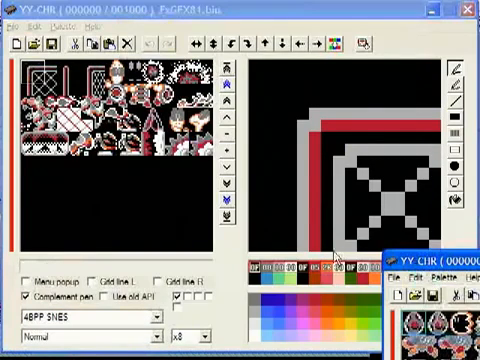
Step: Copy the Yoshi egg and tongue tiles from GFX13 into ExGFX81's tile grid
click(31, 17)
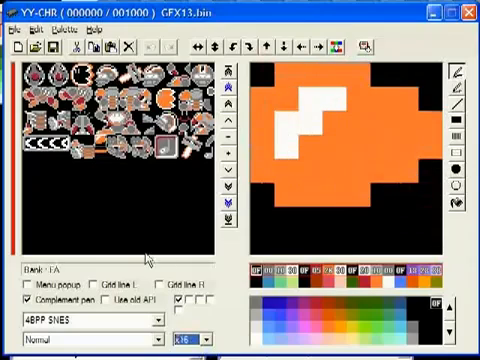
click(33, 30)
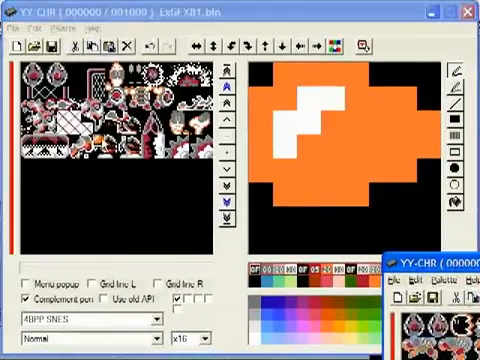
click(33, 27)
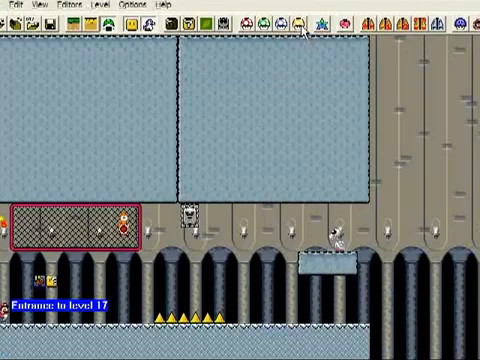
mouse_move(302, 33)
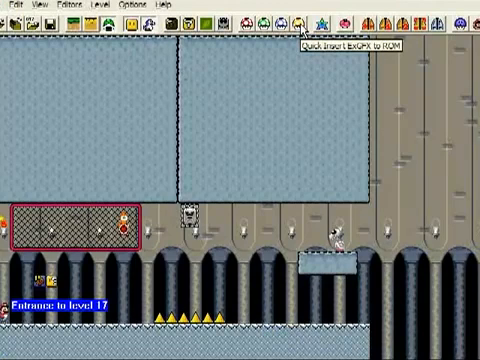
mouse_move(370, 60)
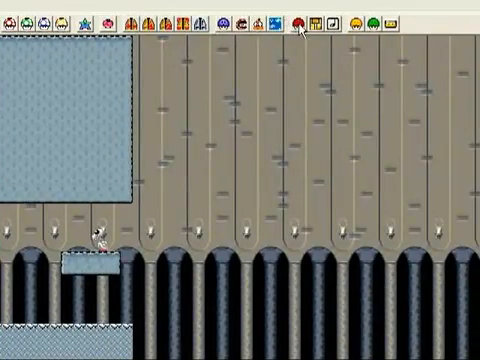
Step: Enable Super GFX Bypass and set SP3 to ExGFX 81, then close the dialog
click(300, 27)
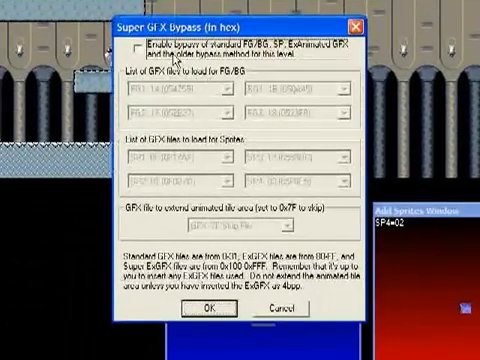
click(138, 47)
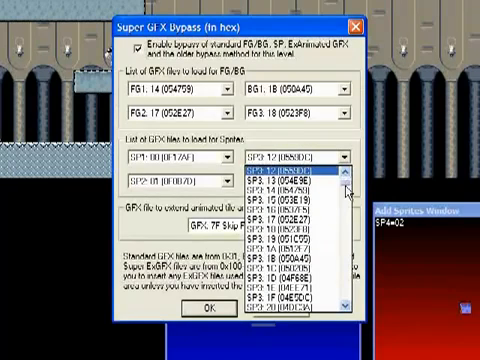
scroll(down, 3)
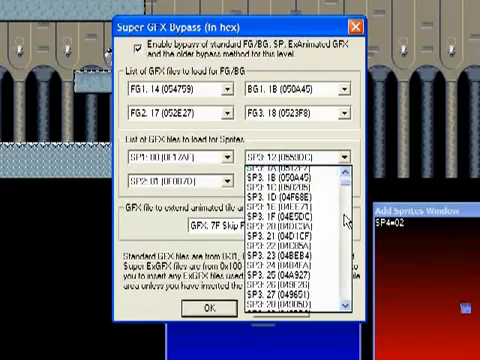
scroll(down, 3)
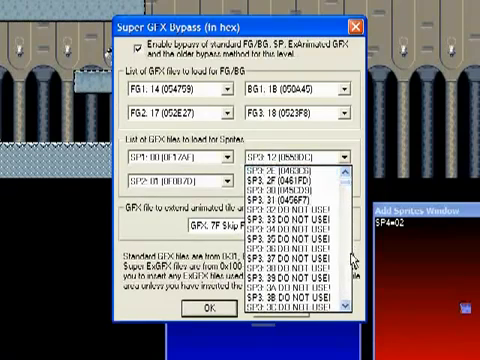
scroll(down, 3)
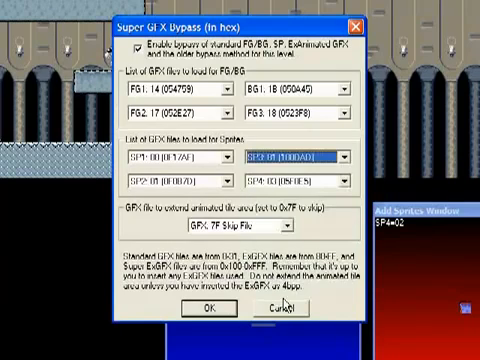
click(205, 311)
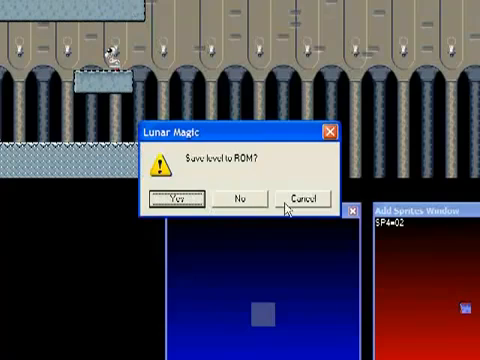
Step: Answer the save prompt and confirm the header's Sprite GFX as Castle
click(168, 197)
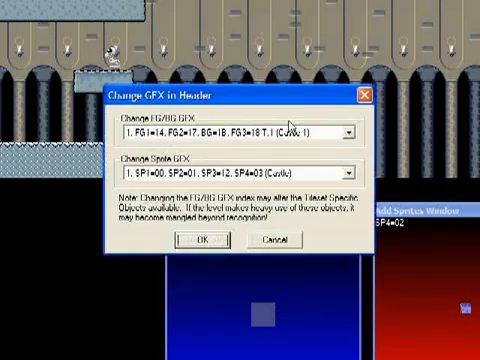
click(343, 171)
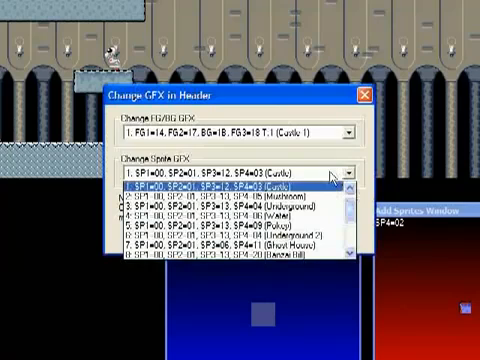
click(230, 246)
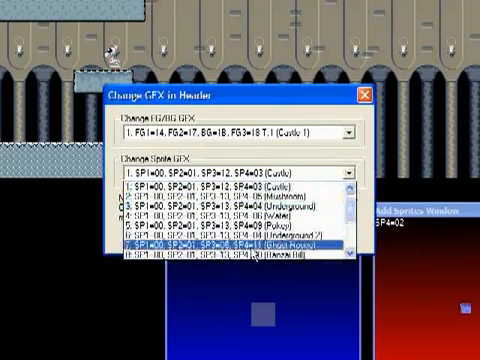
click(230, 186)
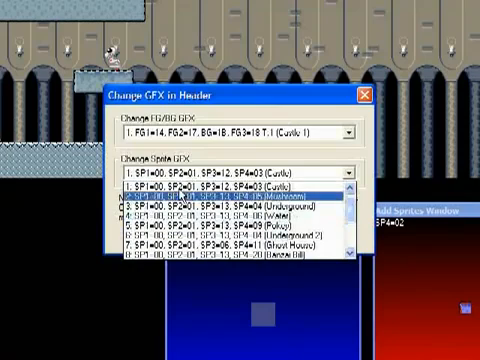
click(228, 176)
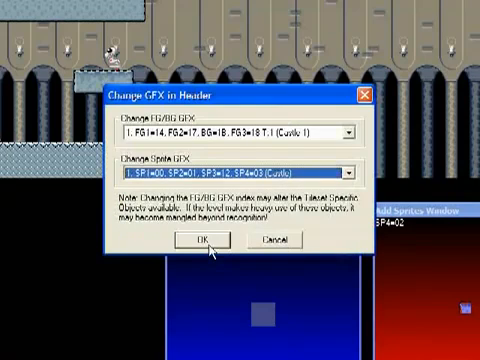
click(201, 240)
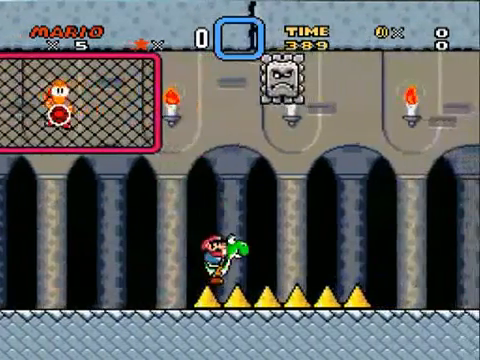
Step: Play the castle level on Yoshi past a Thwomp and spike rows
scroll(right, 3)
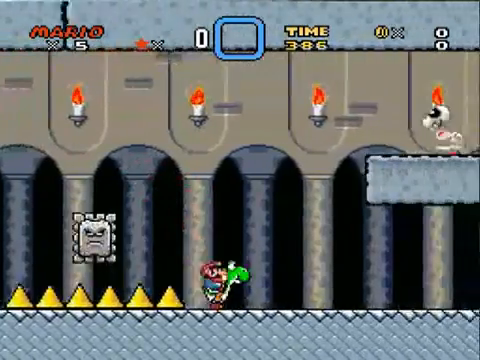